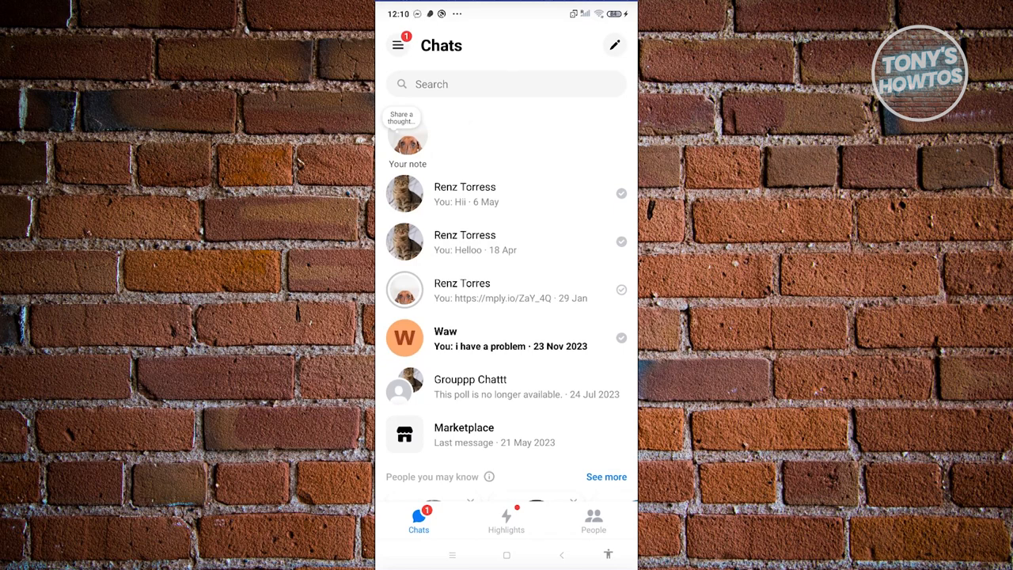
left_click(465, 194)
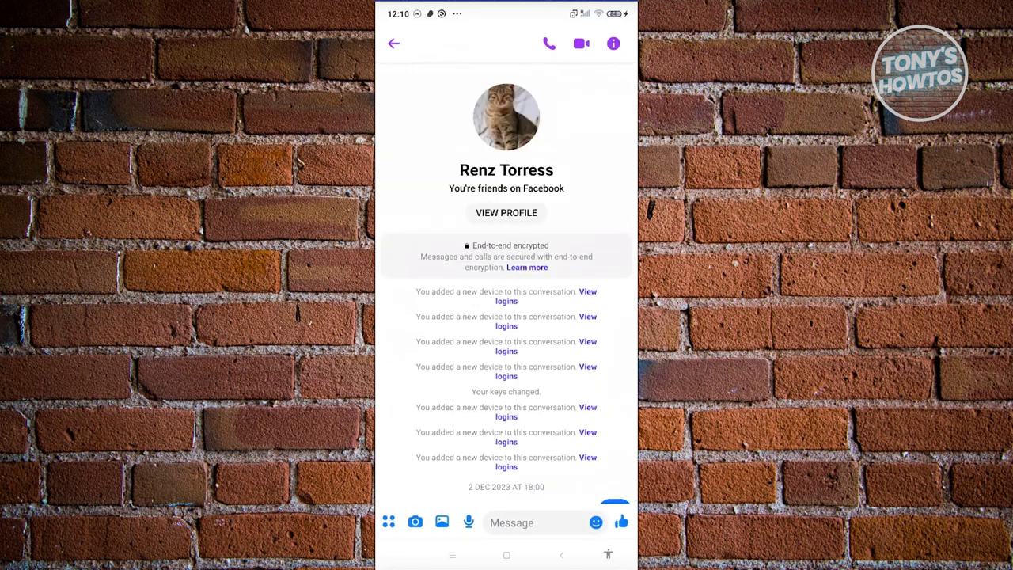